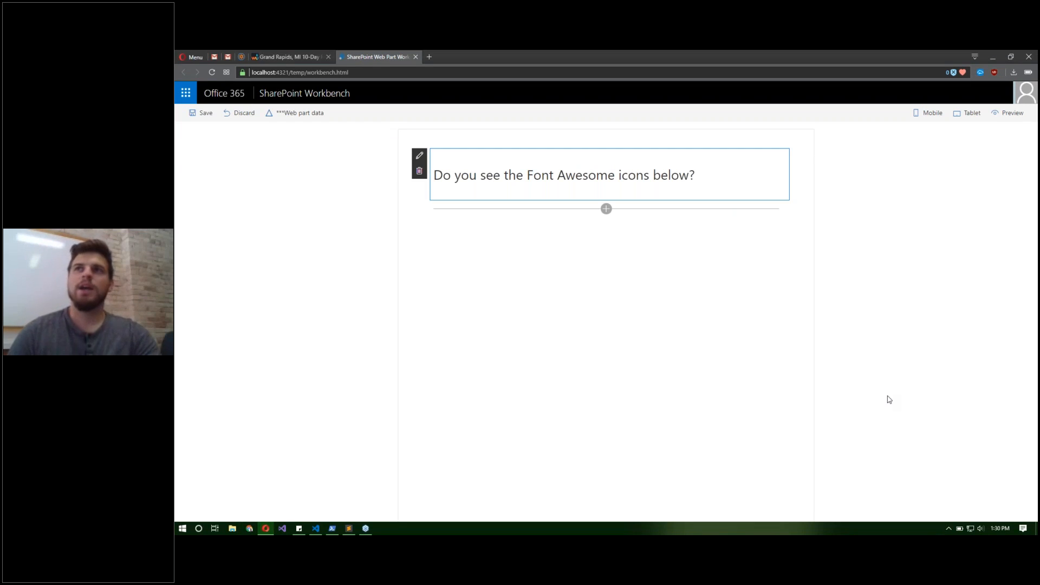
pyautogui.moveTo(694, 388)
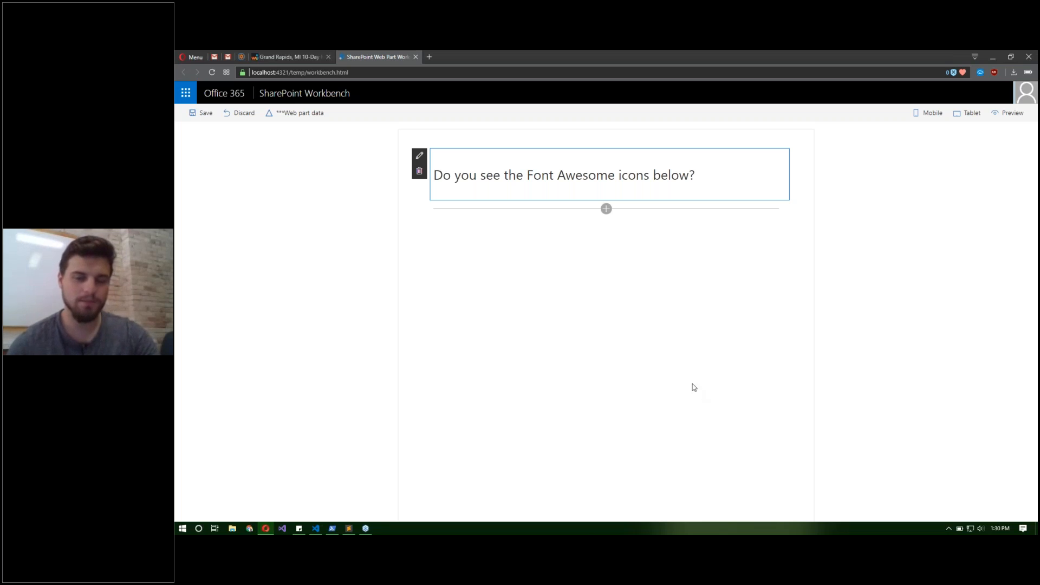
pyautogui.moveTo(866, 325)
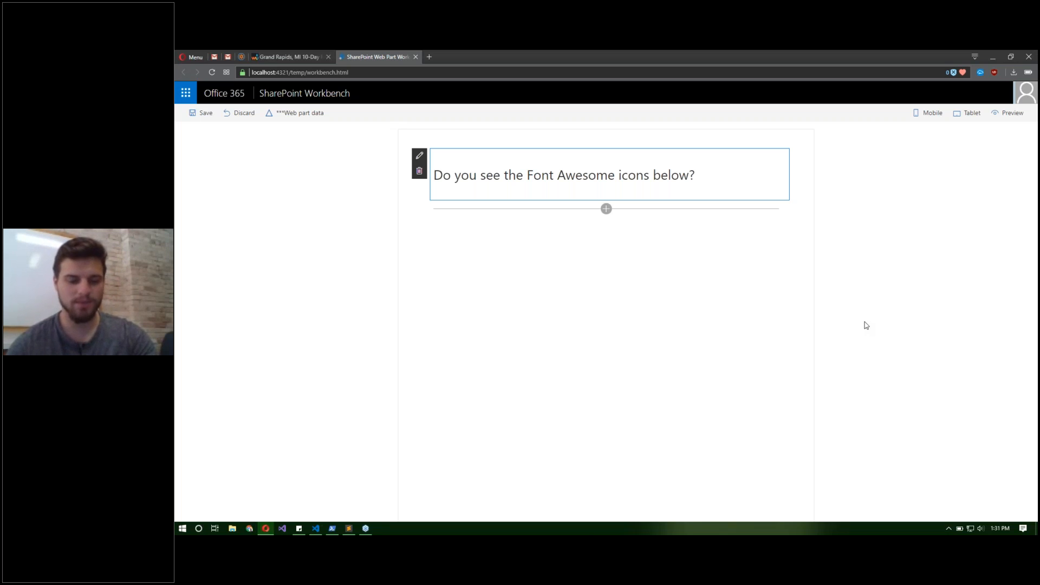
pyautogui.moveTo(880, 315)
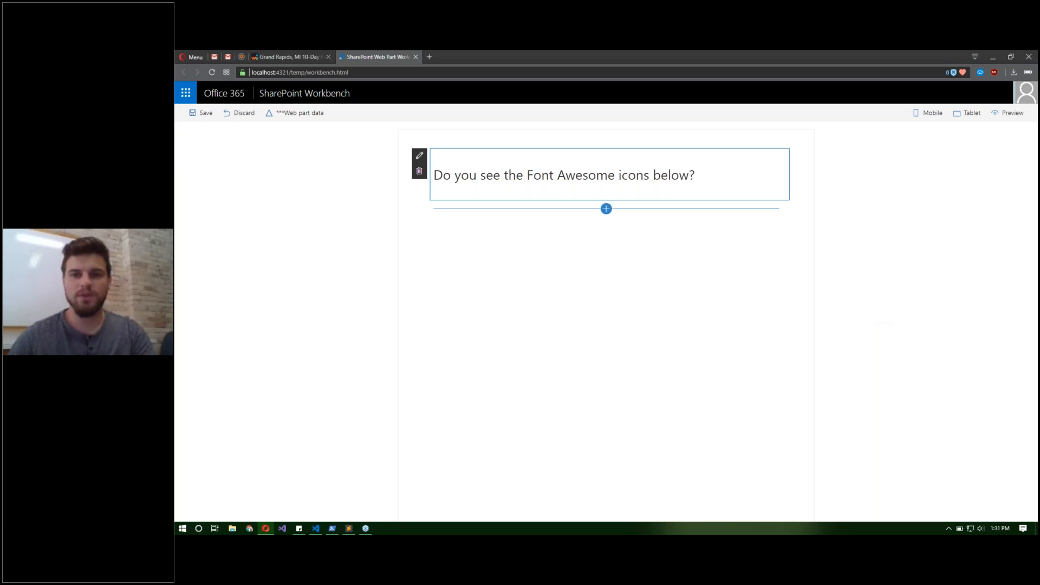
# Step: Uncomment the font-awesome.css and webfont require lines in HelloWorldWebPart.ts, then stop gulp serve
pyautogui.click(211, 72)
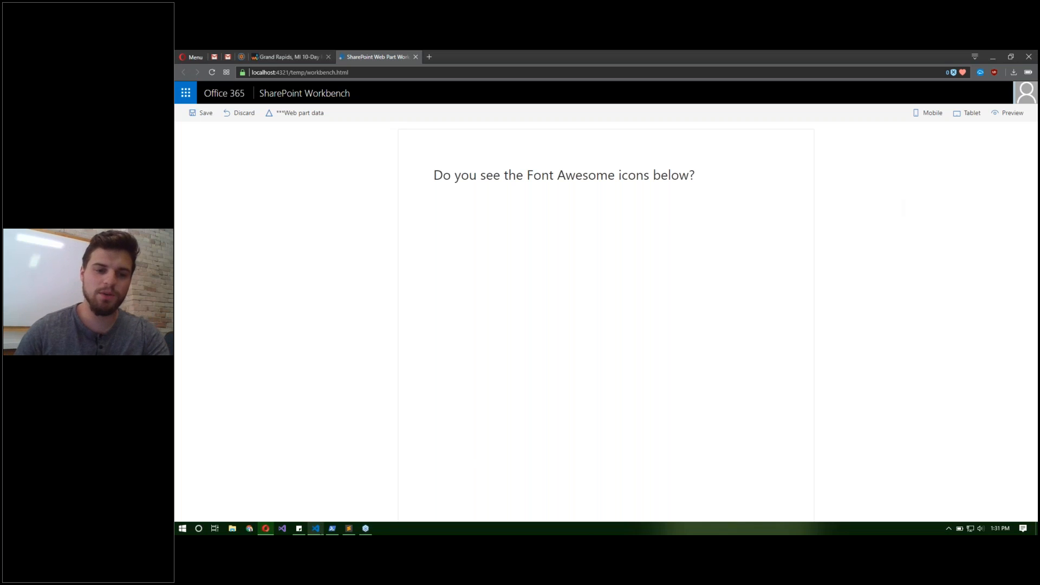
pyautogui.moveTo(332, 527)
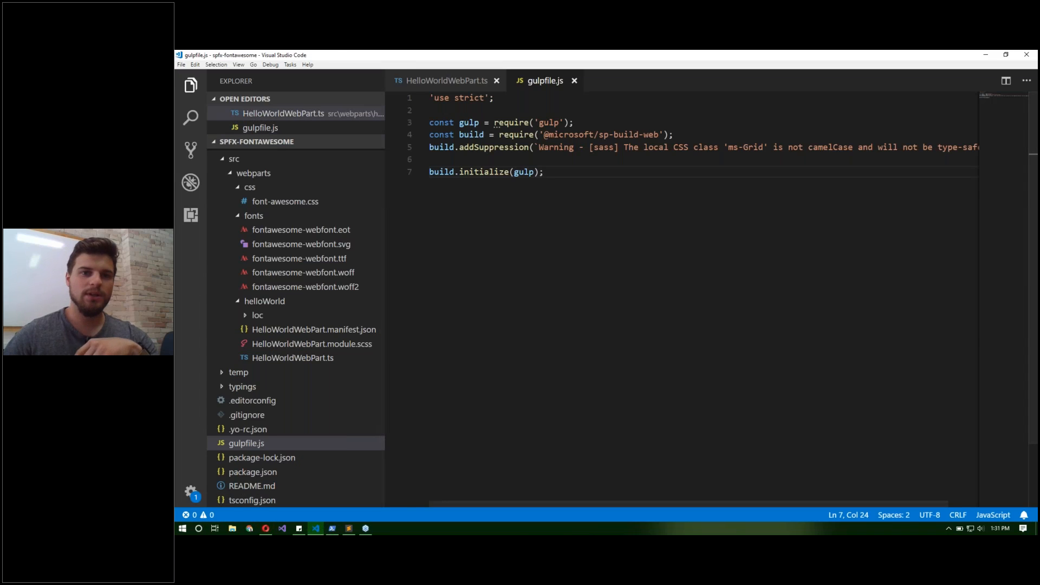
pyautogui.click(446, 80)
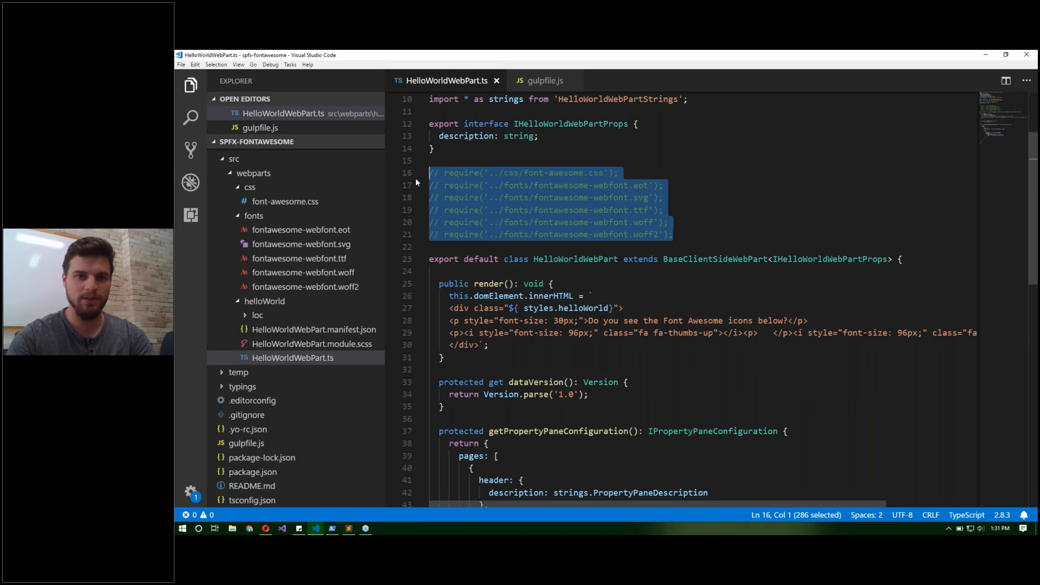
pyautogui.press('ctrl+/')
pyautogui.write('gulp serve')
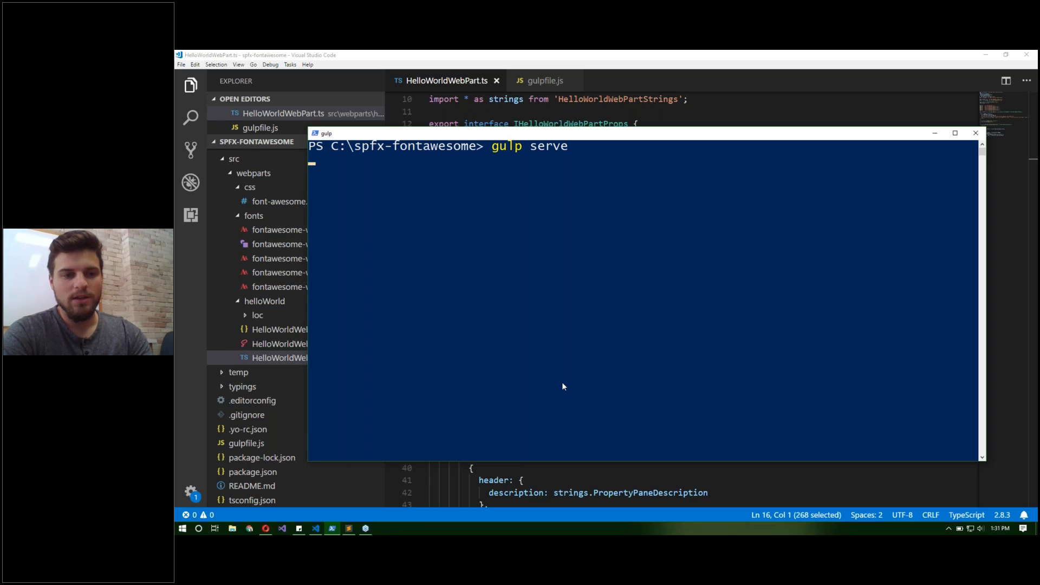
pyautogui.press('Return')
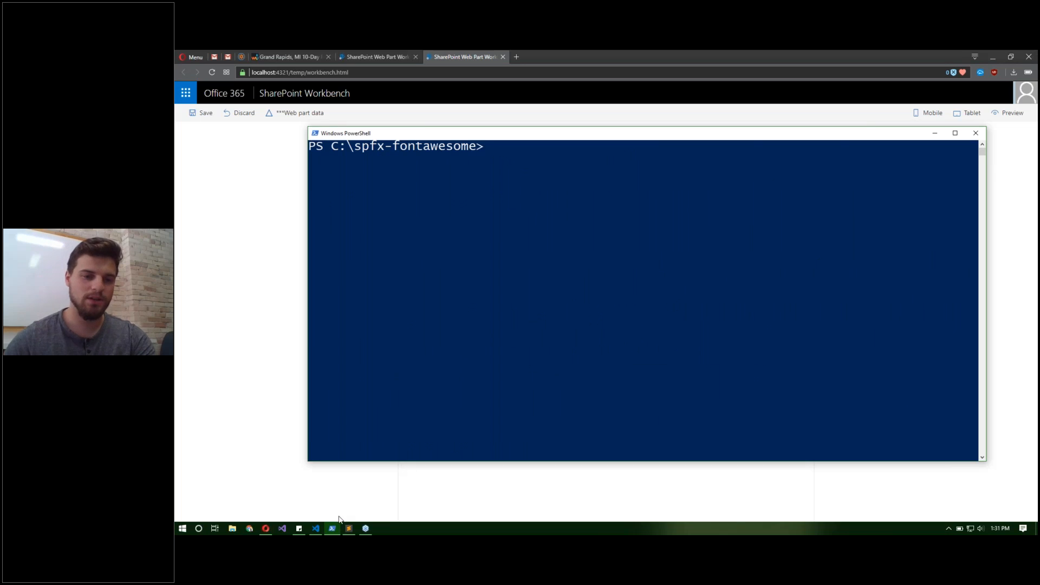
# Step: Paste the woff2Rule url-loader block and build.configureWebpack.mergeConfig above build.initialize in gulpfile.js
pyautogui.click(316, 529)
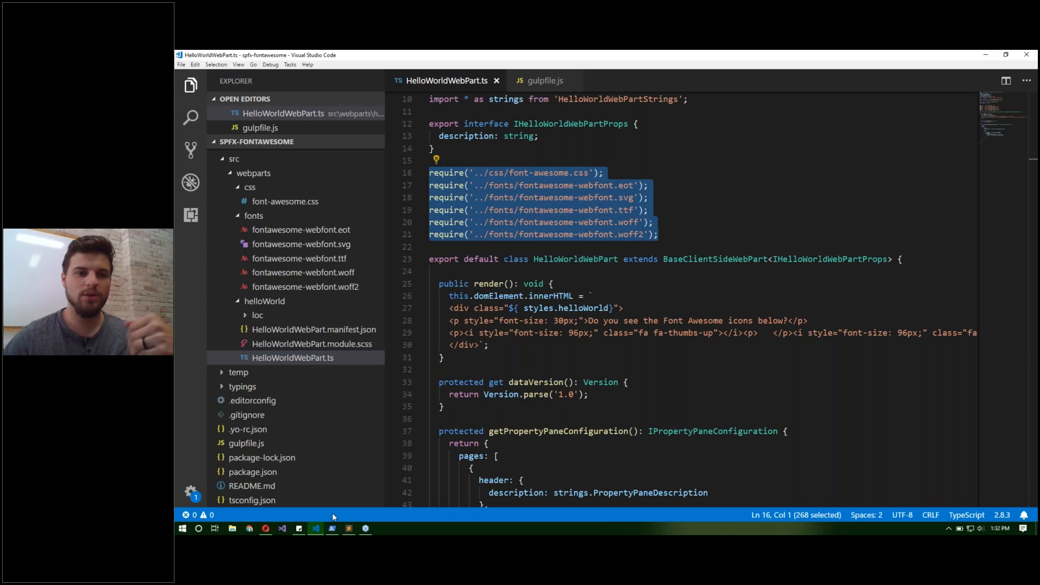
pyautogui.click(544, 80)
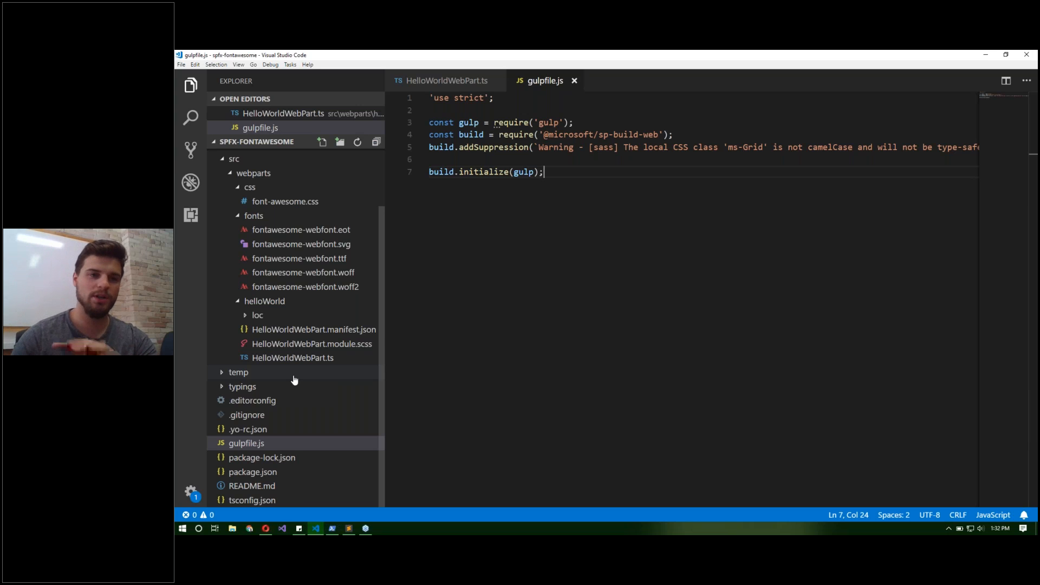
pyautogui.click(454, 159)
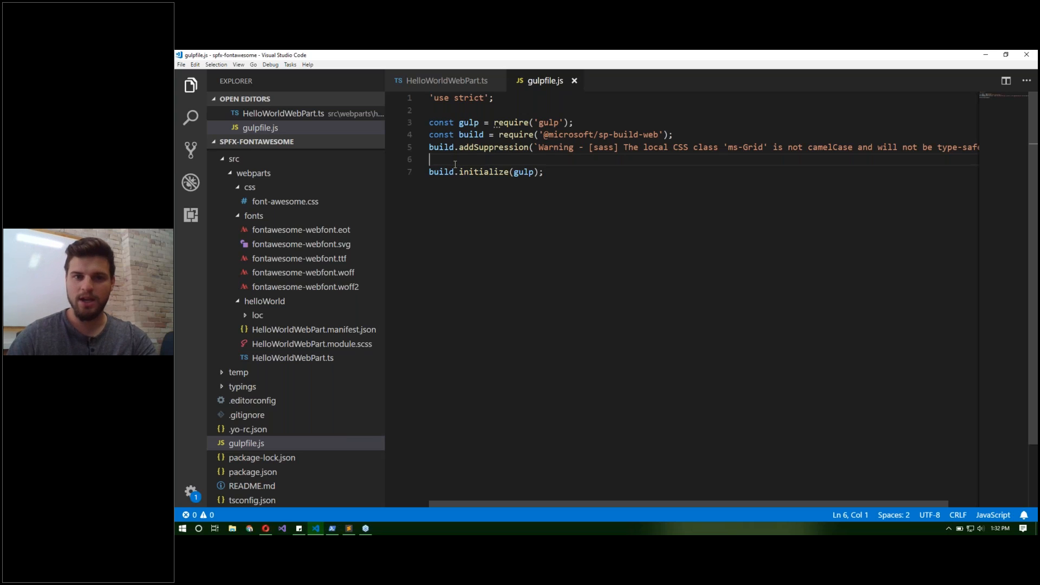
pyautogui.press('Enter')
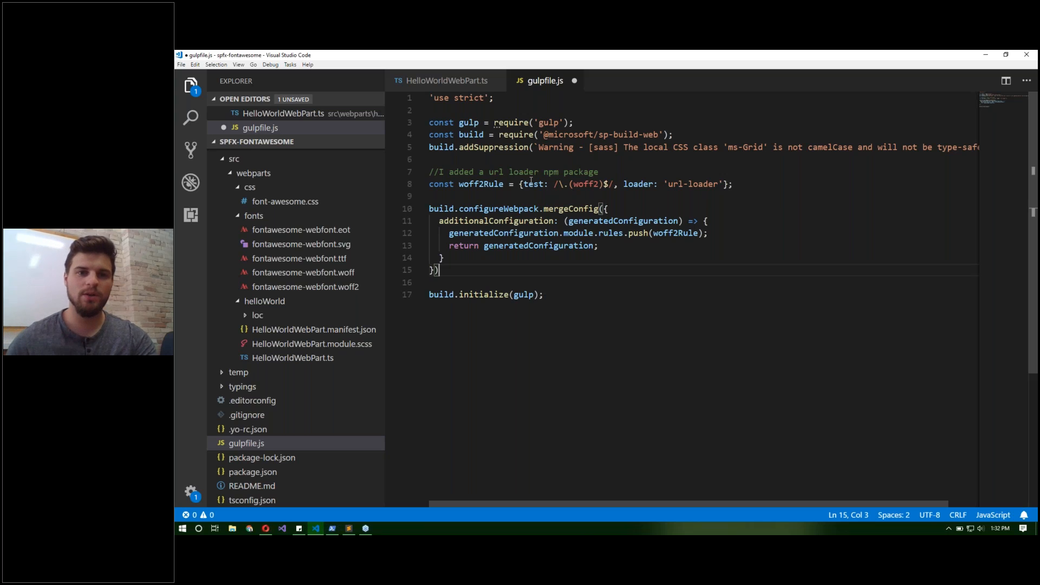
pyautogui.doubleClick(481, 185)
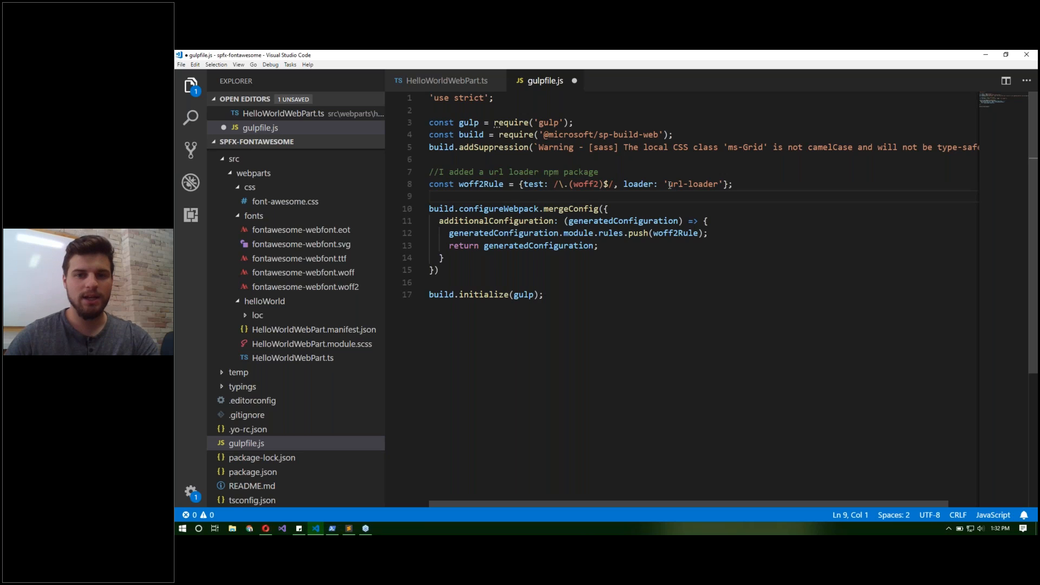
pyautogui.doubleClick(693, 185)
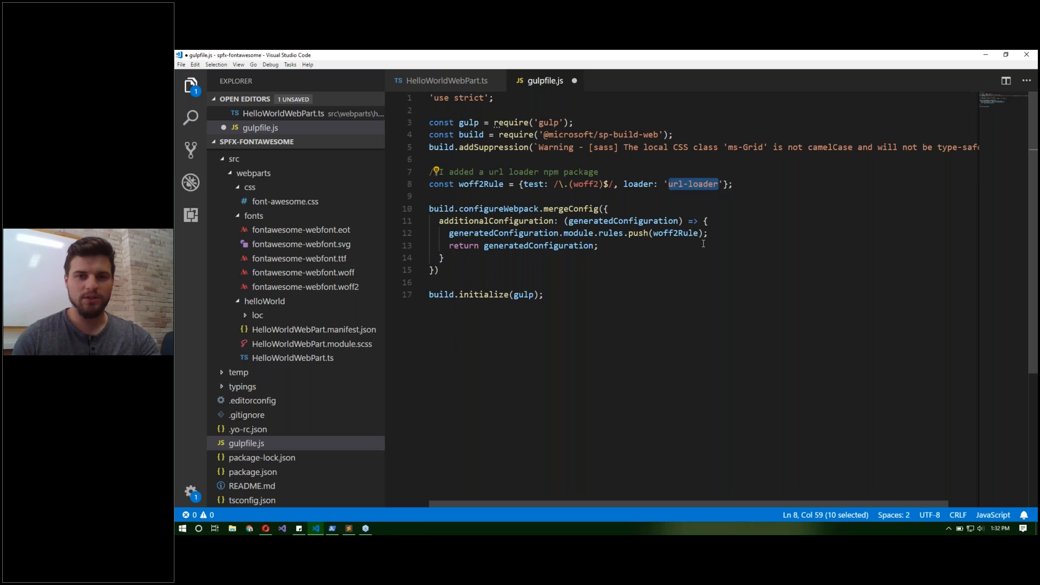
pyautogui.moveTo(645, 382)
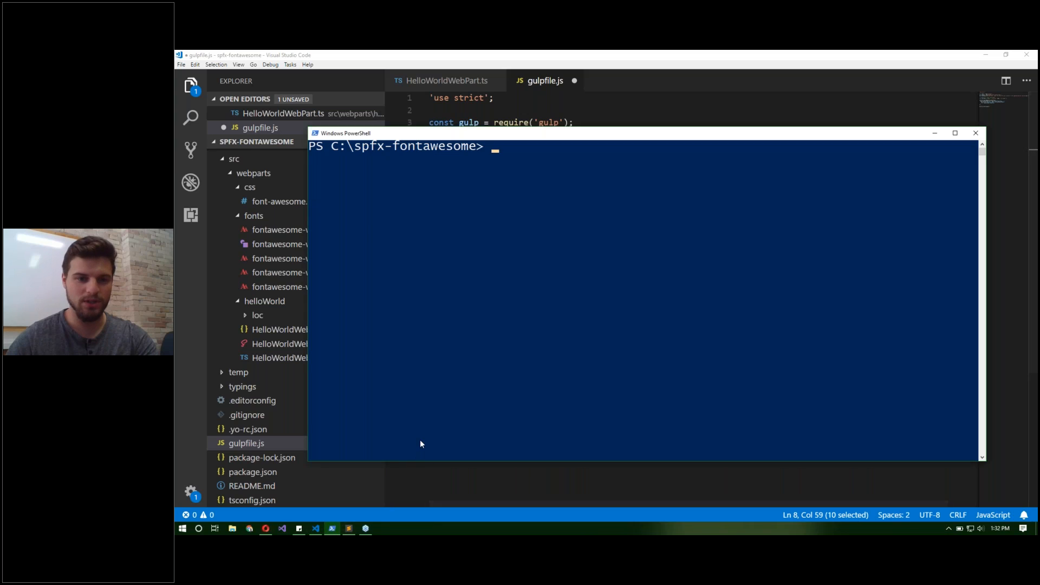
# Step: Run gulp serve so an empty workbench page opens, then return to gulpfile.js
pyautogui.write('gulp serve')
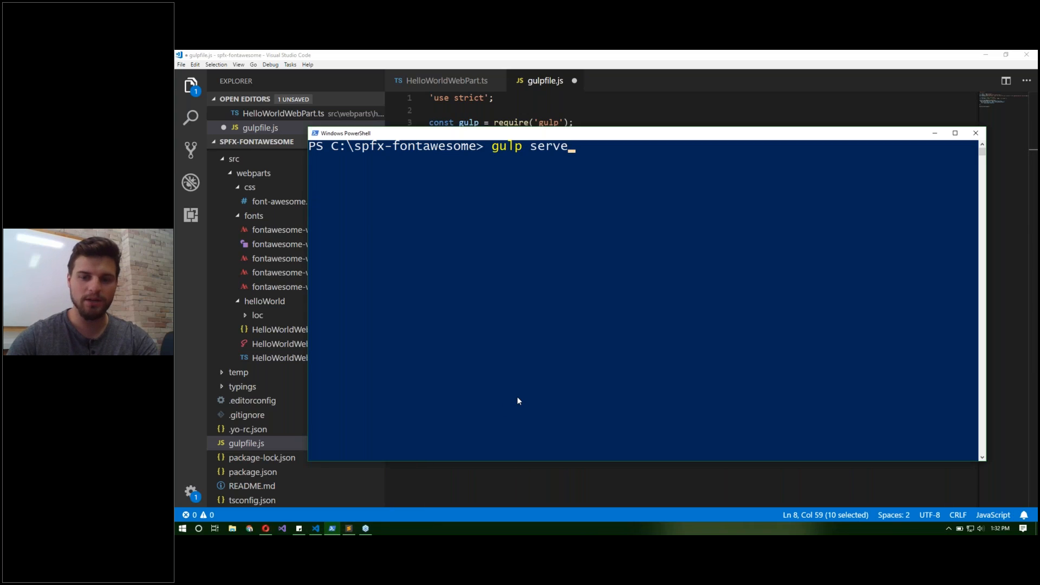
pyautogui.press('Return')
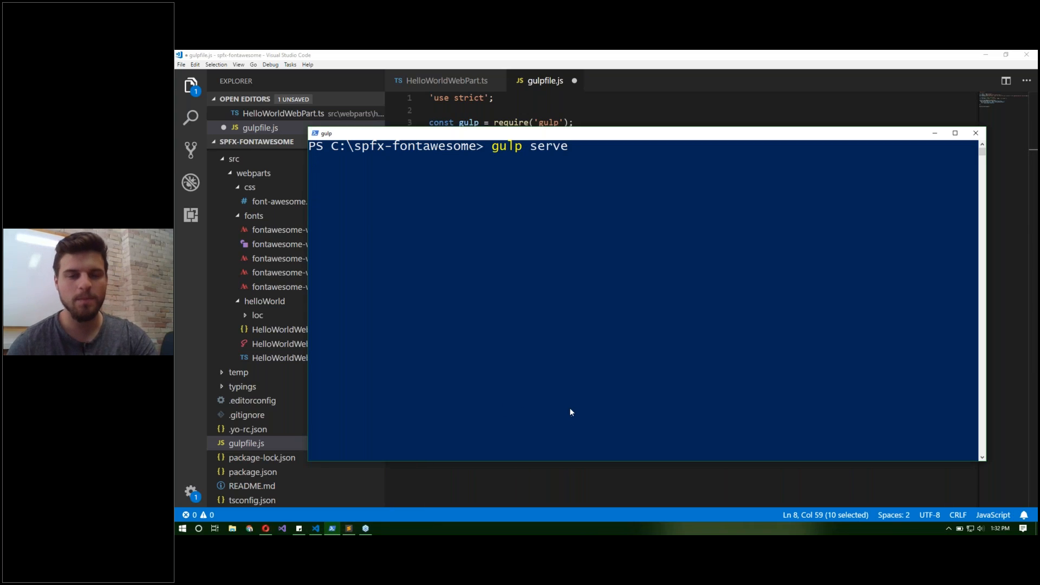
pyautogui.moveTo(577, 350)
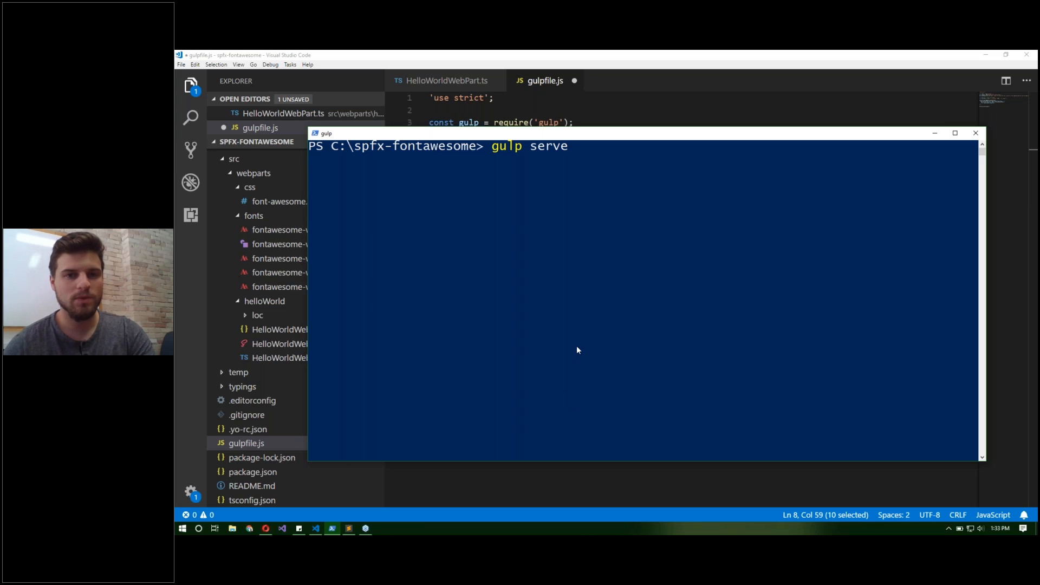
pyautogui.press('Return')
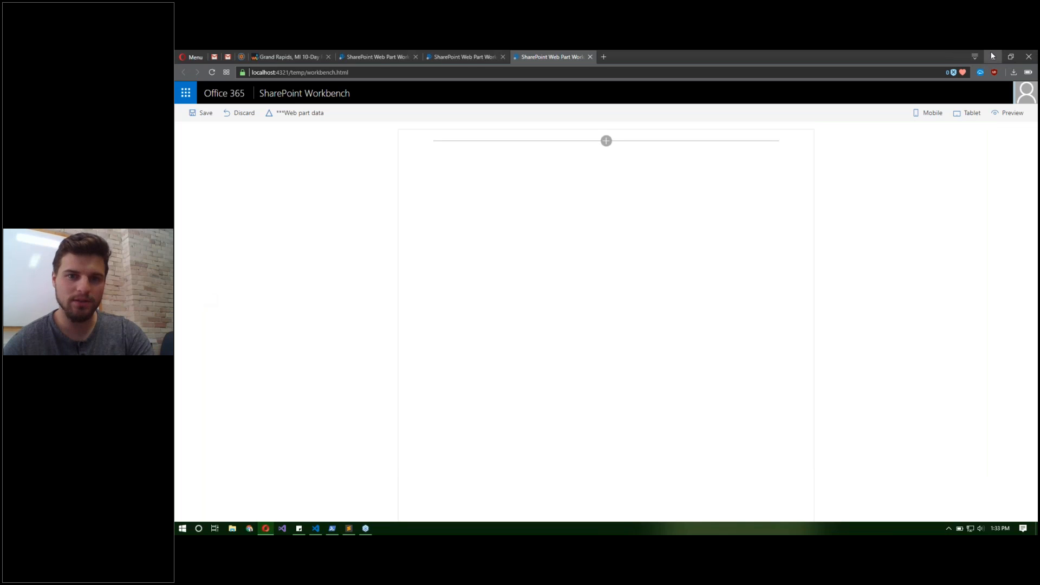
pyautogui.click(316, 529)
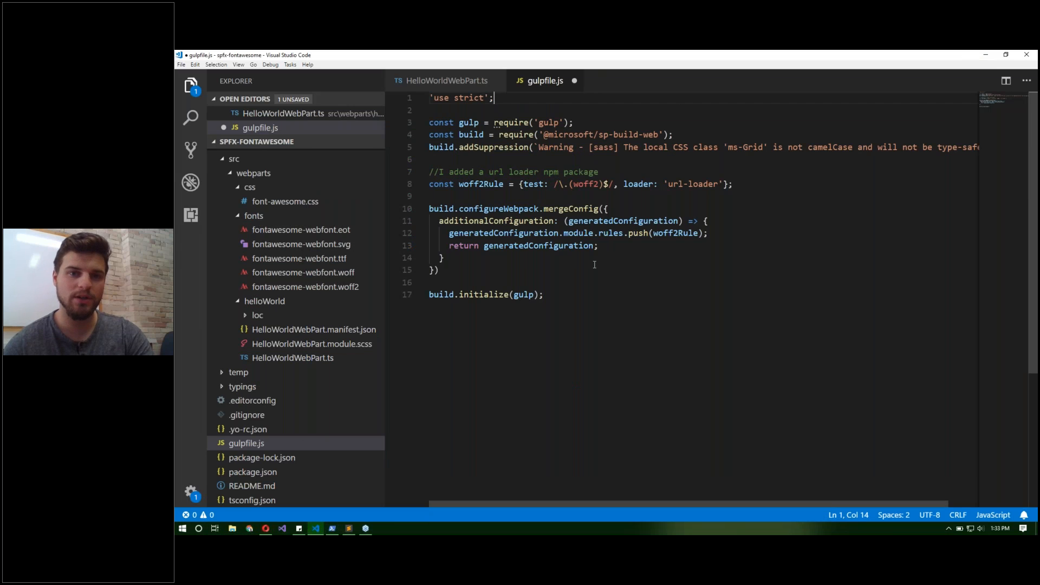
pyautogui.press('ctrl+s')
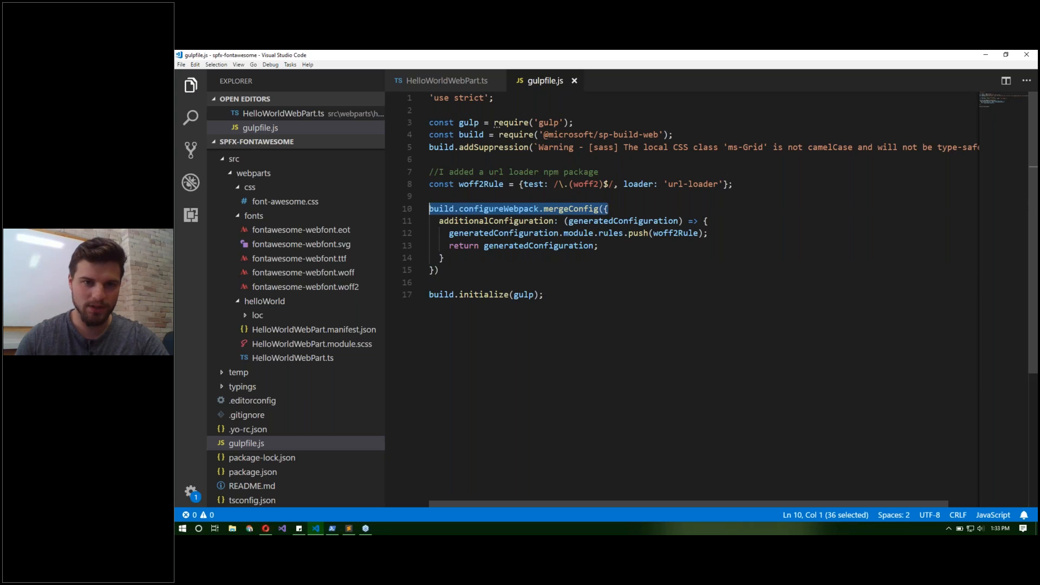
pyautogui.moveTo(510, 233)
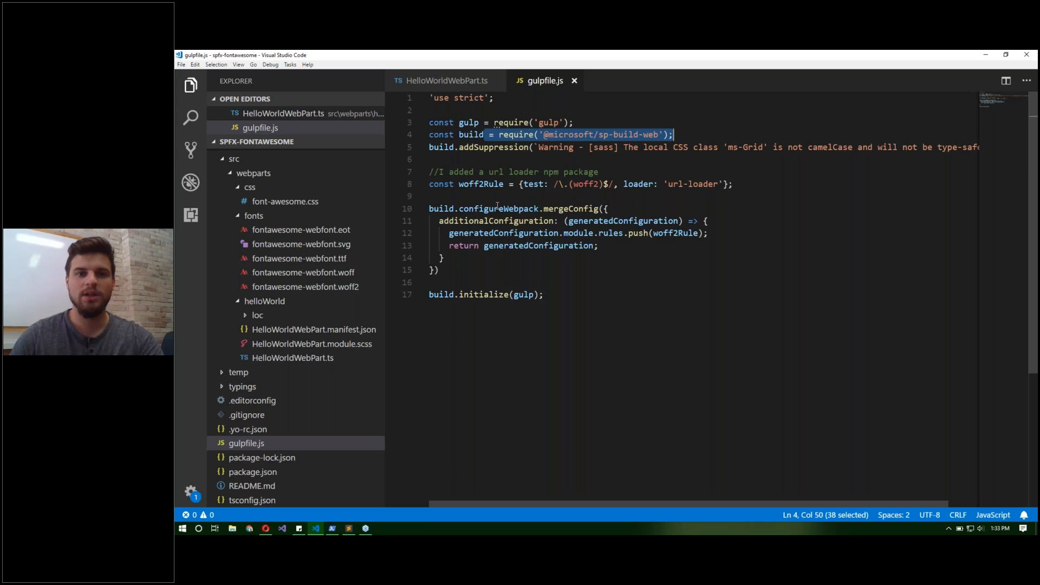
pyautogui.doubleClick(499, 208)
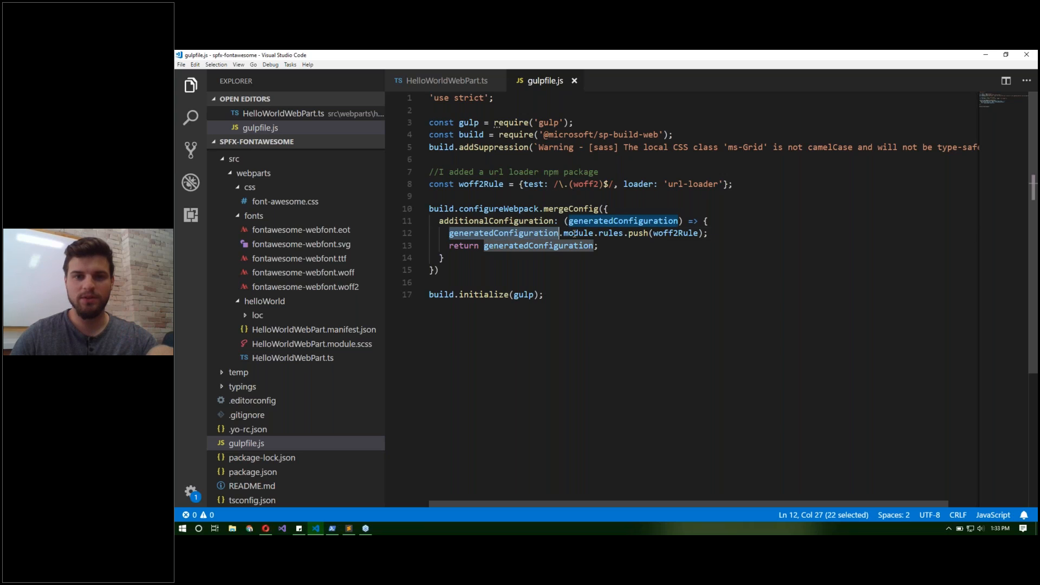
pyautogui.doubleClick(578, 233)
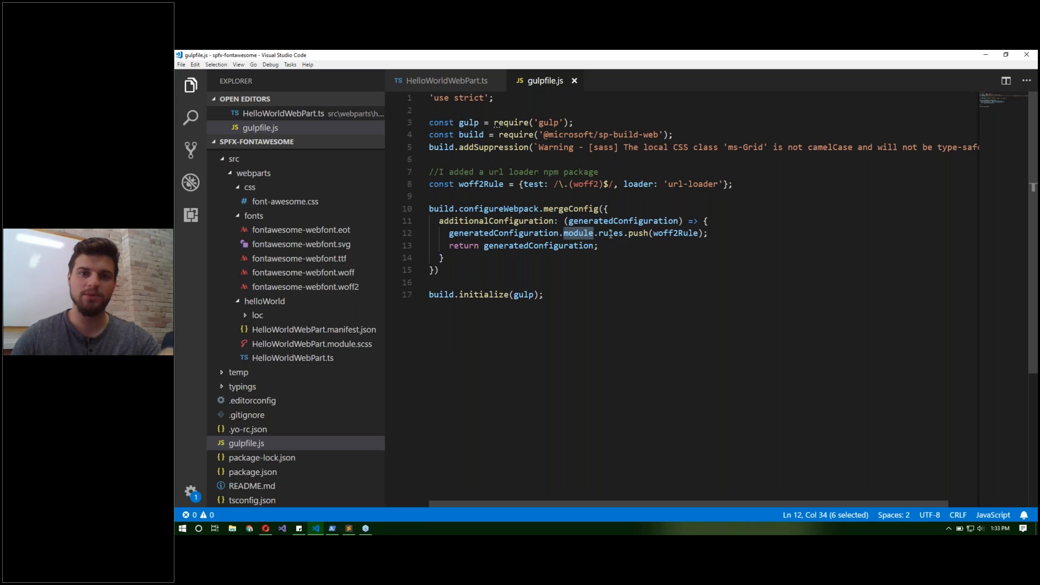
pyautogui.doubleClick(610, 233)
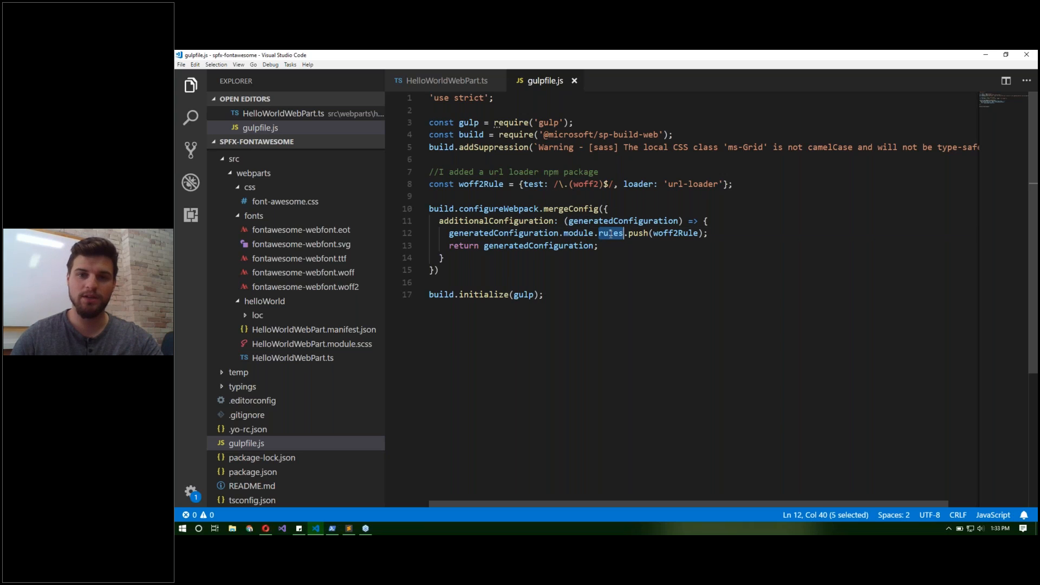
pyautogui.doubleClick(677, 233)
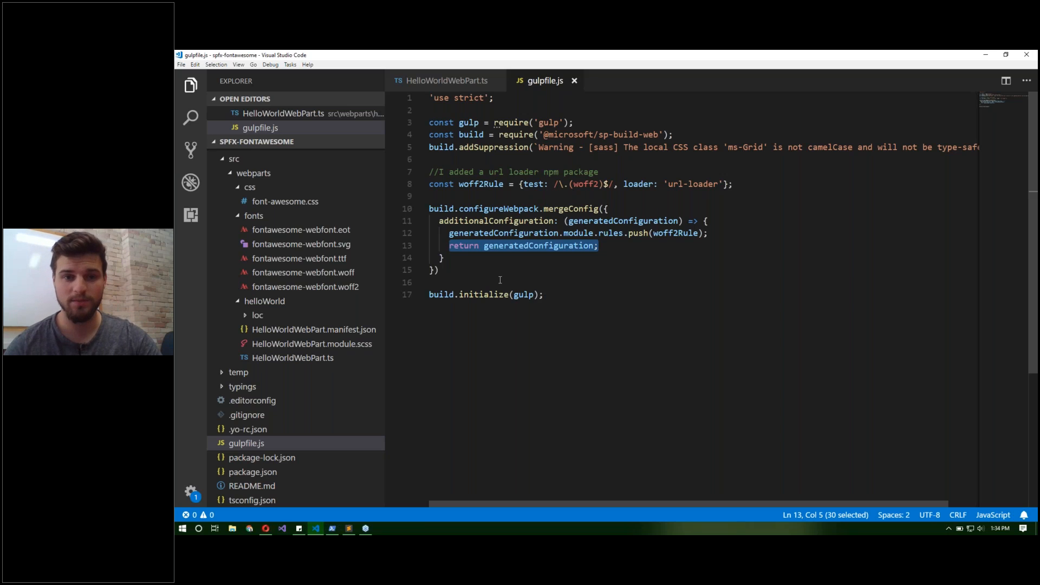
pyautogui.click(543, 295)
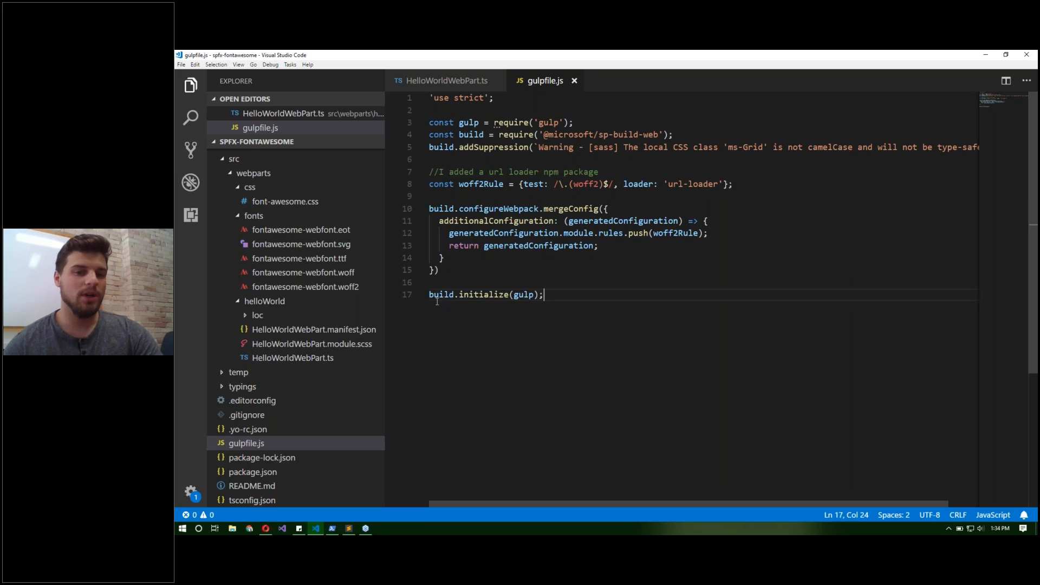
pyautogui.tripleClick(486, 295)
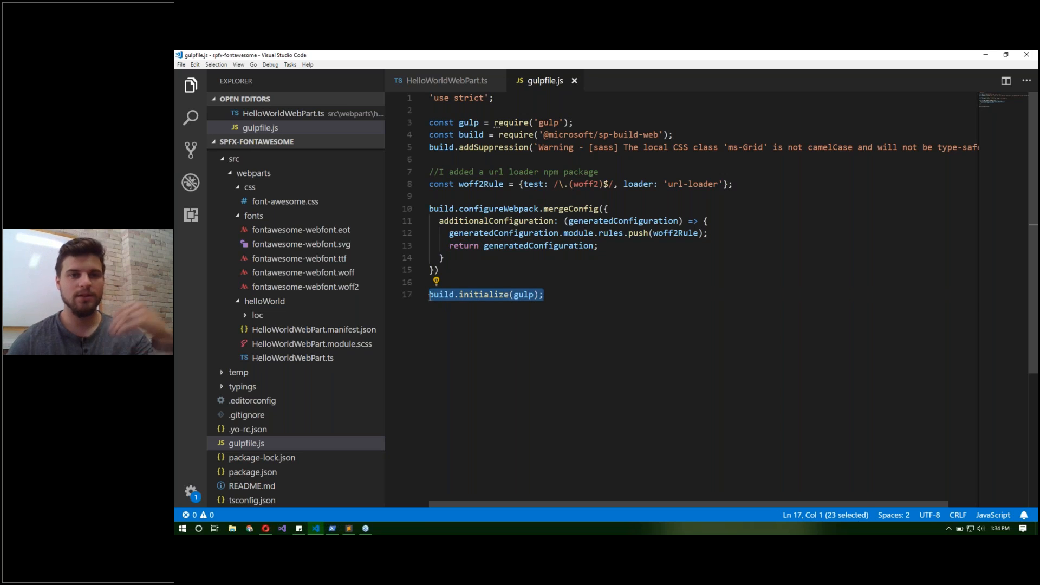
pyautogui.click(600, 246)
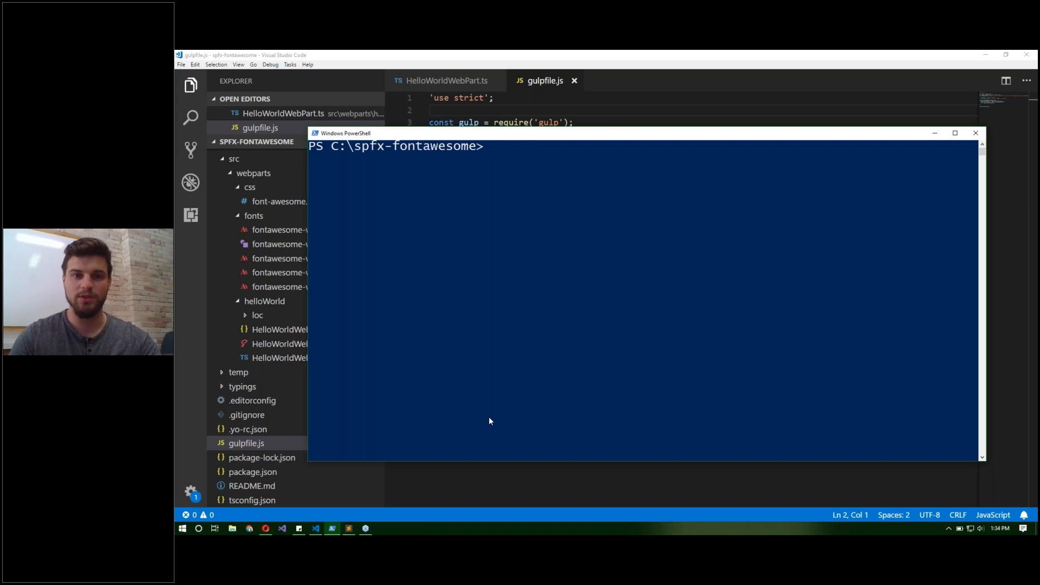
# Step: Run gulp serve for spfx-fontawesome so the SharePoint Workbench page loads
pyautogui.write('gulp serve')
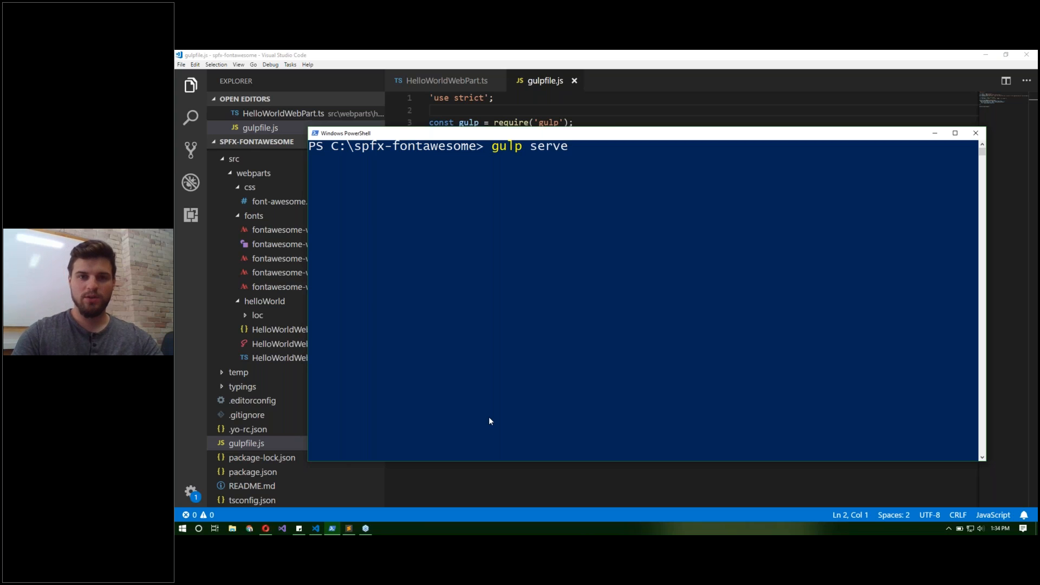
pyautogui.press('Return')
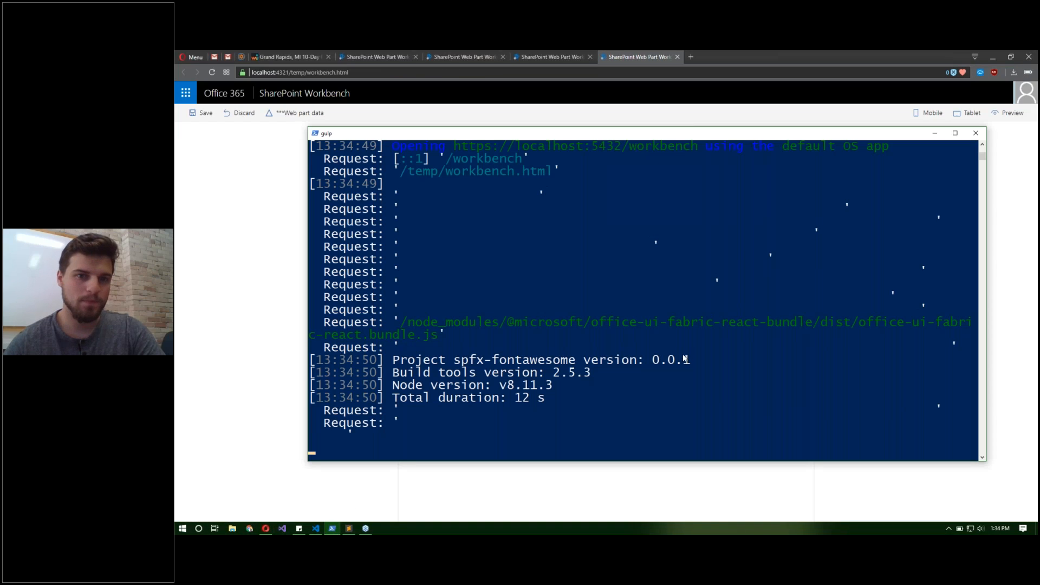
pyautogui.scroll(3)
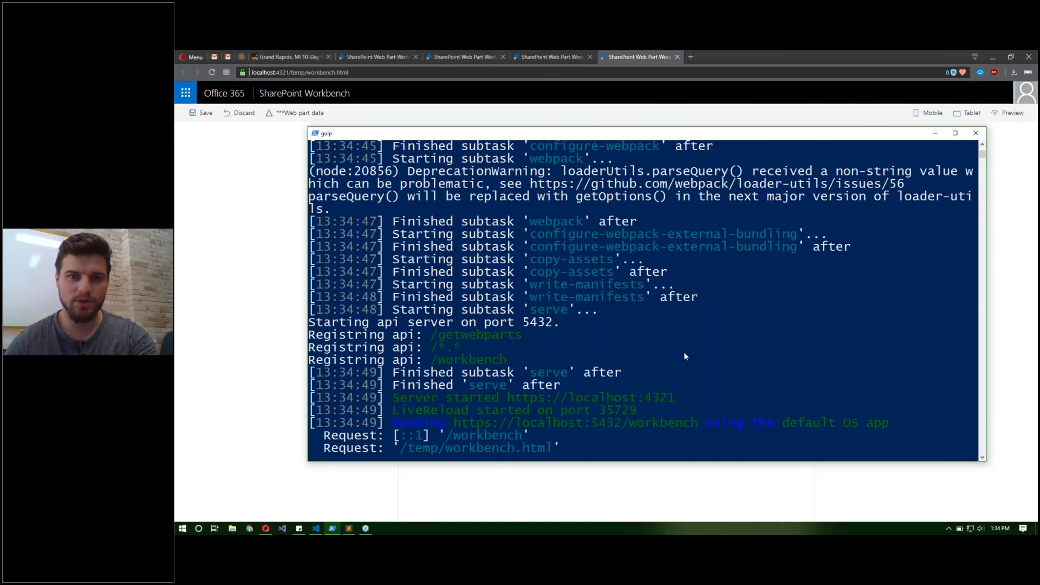
pyautogui.scroll(3)
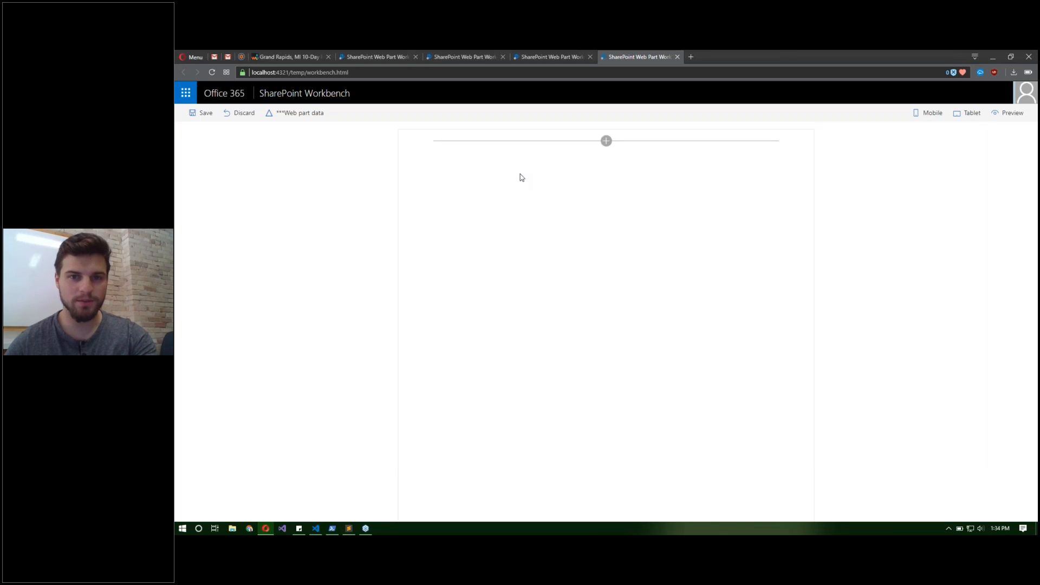
# Step: Add the HelloWorld web part showing the thumbs-up and smiley icons
pyautogui.click(604, 140)
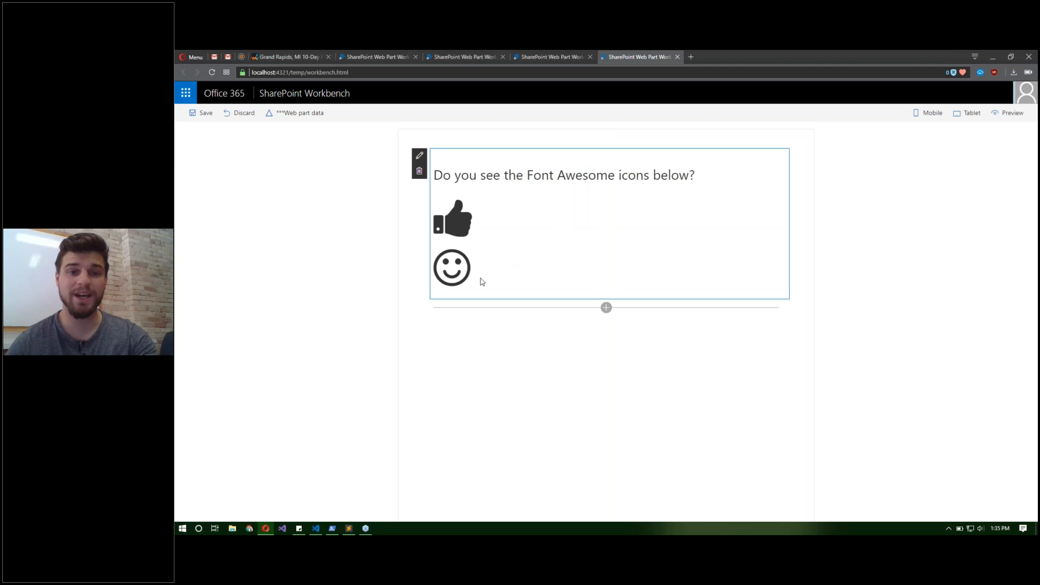
pyautogui.moveTo(398, 464)
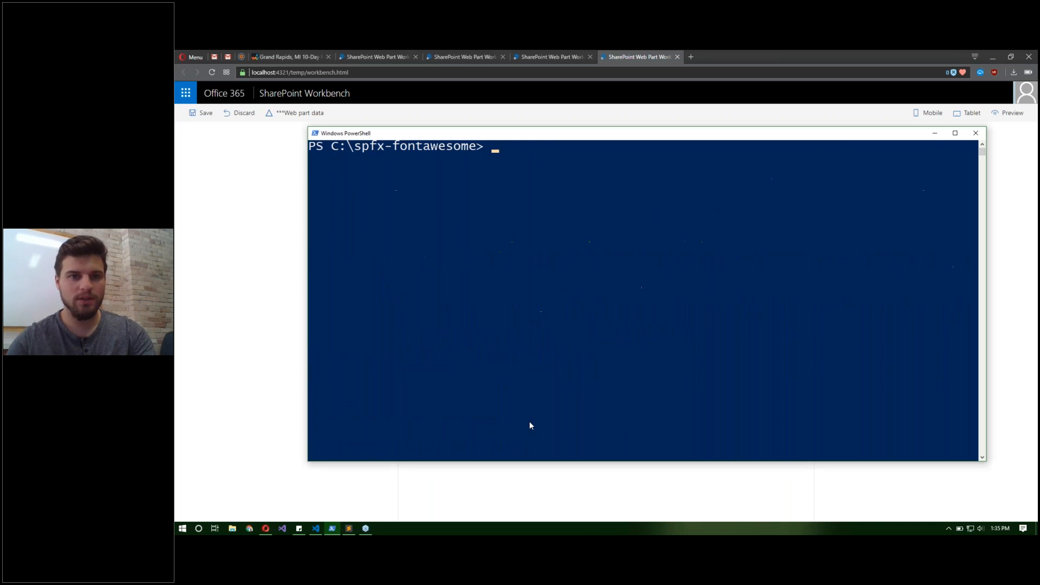
# Step: Comment out the woff2Rule mergeConfig block in gulpfile.js and run gulp serve again
pyautogui.click(316, 529)
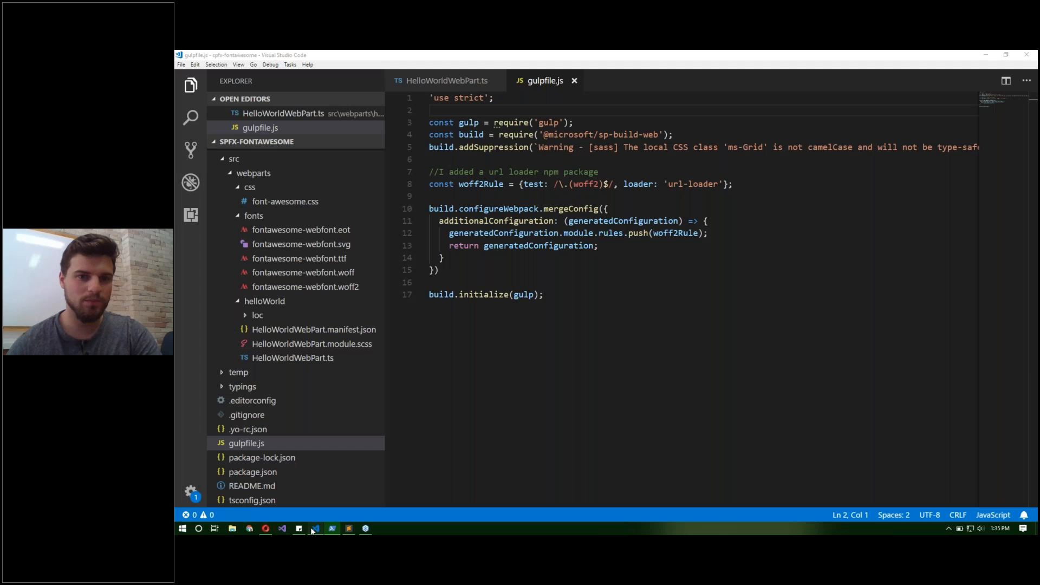
pyautogui.click(439, 269)
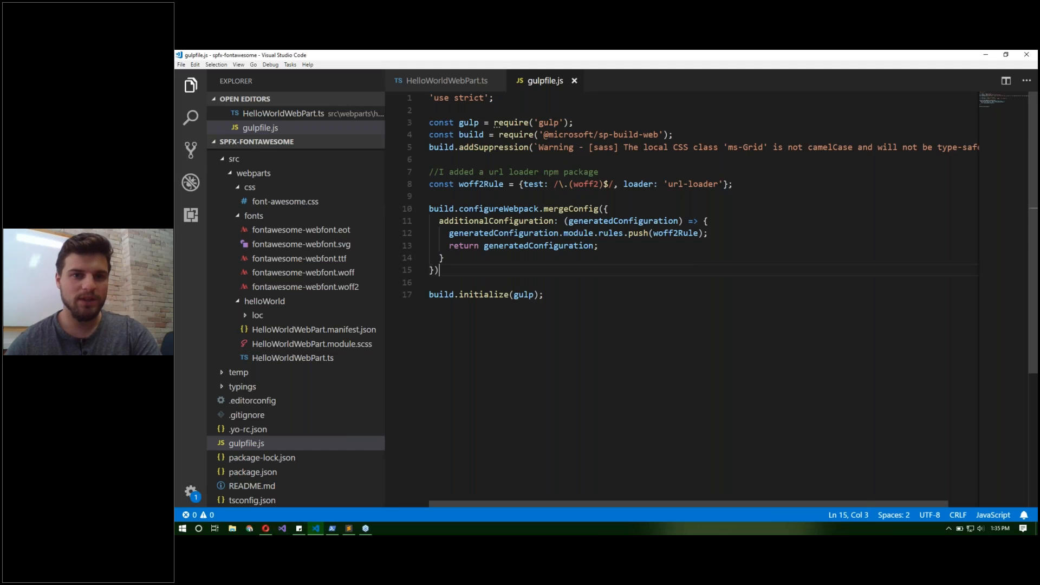
pyautogui.press('ctrl+/')
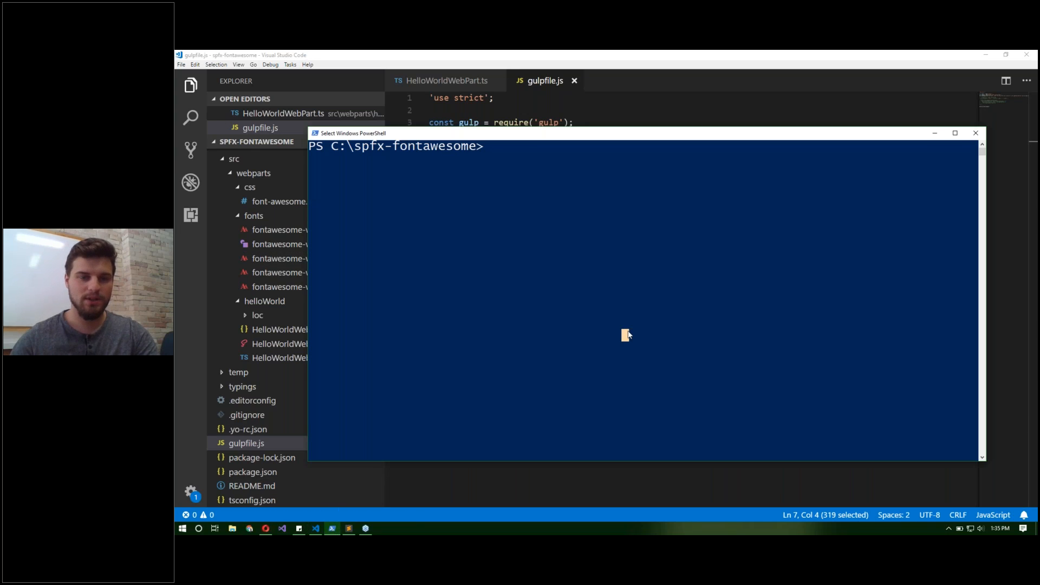
pyautogui.write('gulp serve')
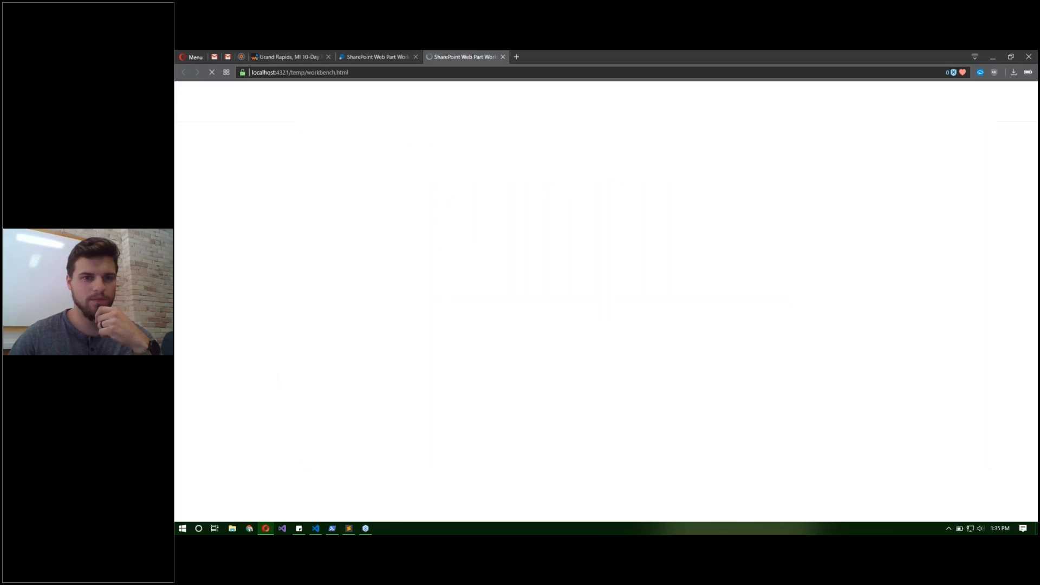
# Step: Add the HelloWorld web part and see the woff2 module parse error, then view the gulp task errors
pyautogui.click(606, 141)
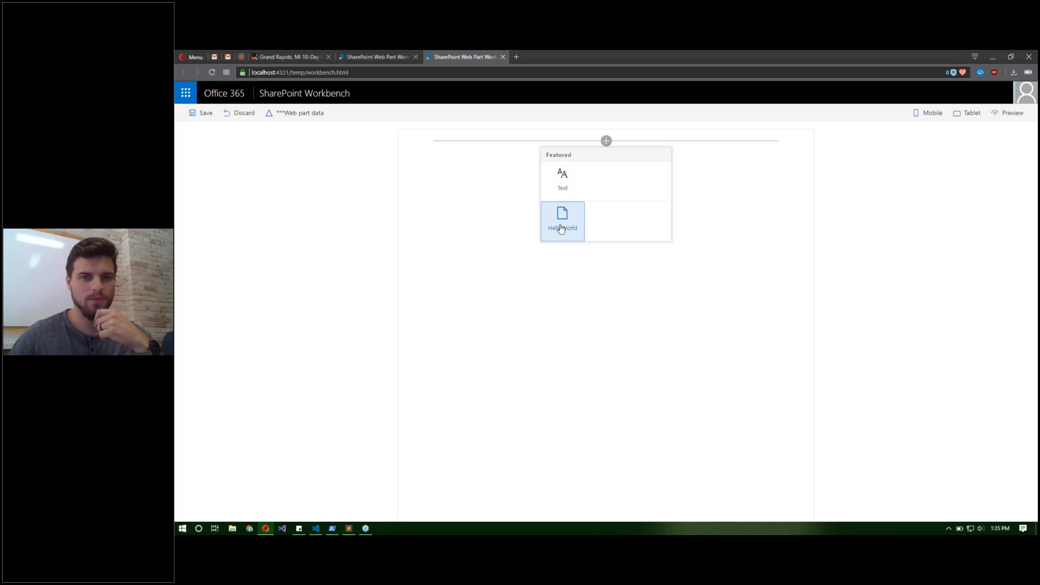
pyautogui.click(562, 221)
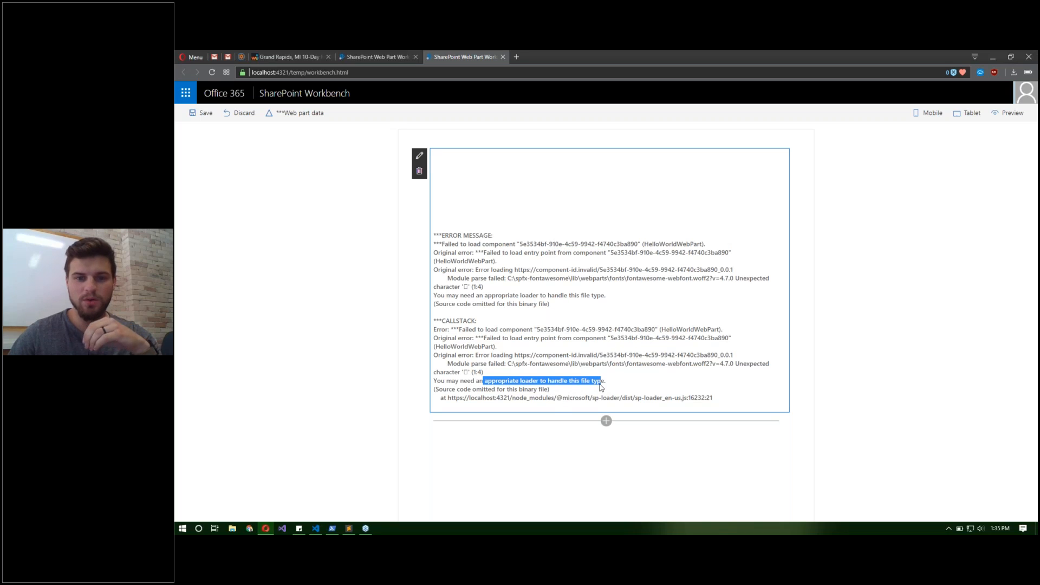
pyautogui.click(654, 392)
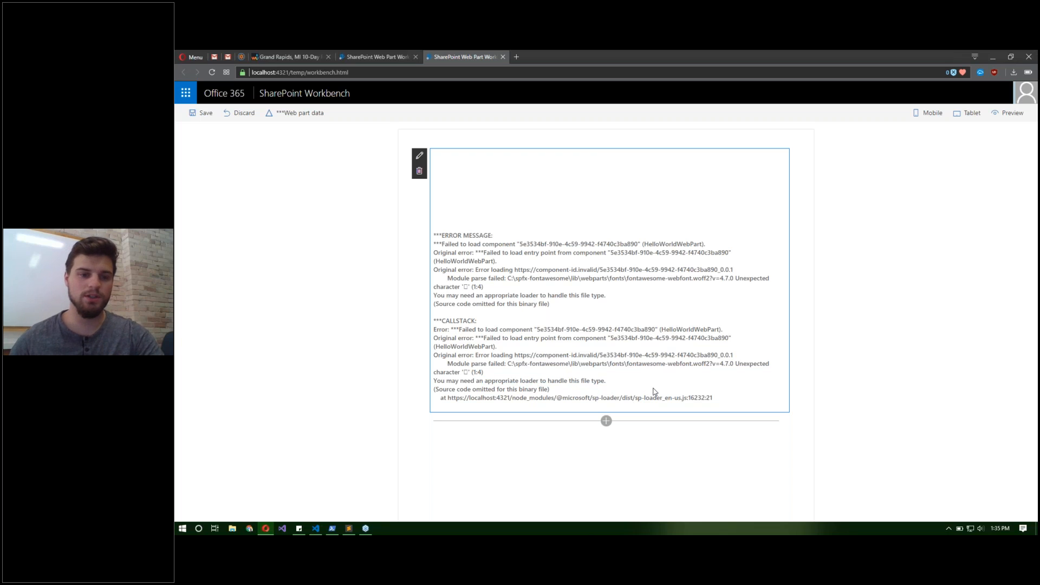
pyautogui.click(332, 528)
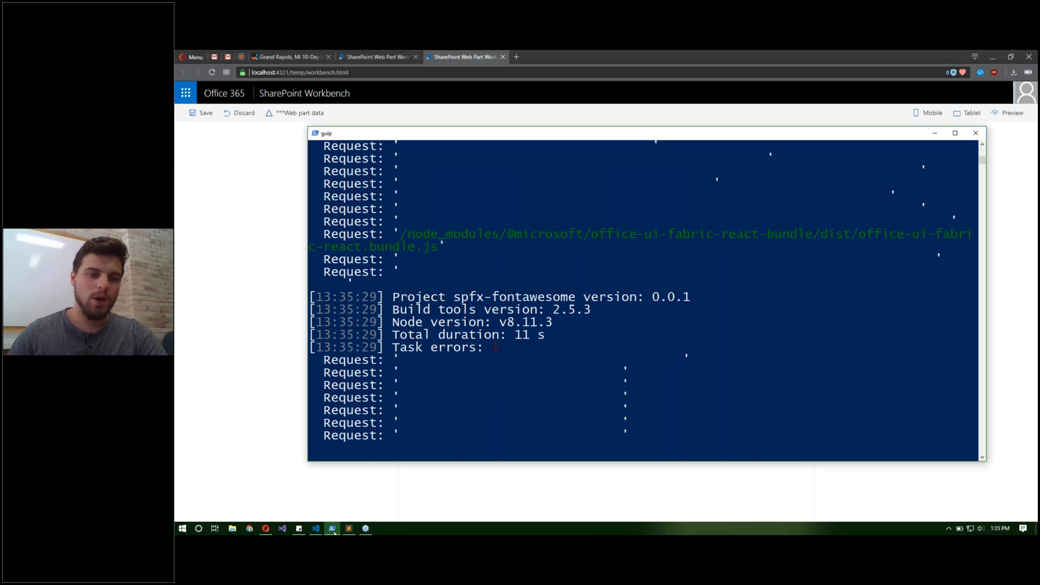
# Step: Restore the woff2Rule and mergeConfig block in gulpfile.js and save, highlighting url-loader
pyautogui.click(314, 528)
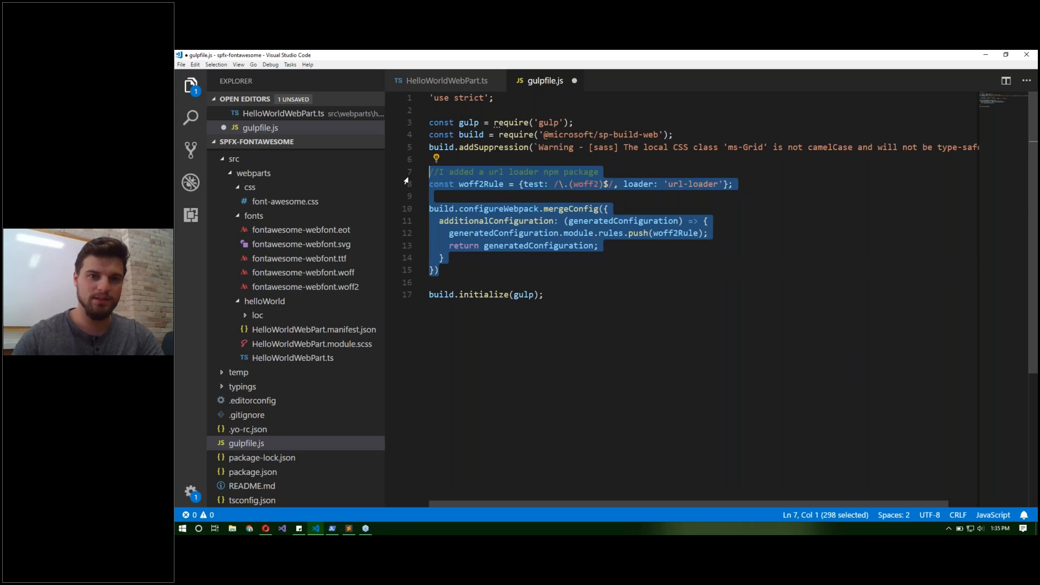
pyautogui.click(622, 294)
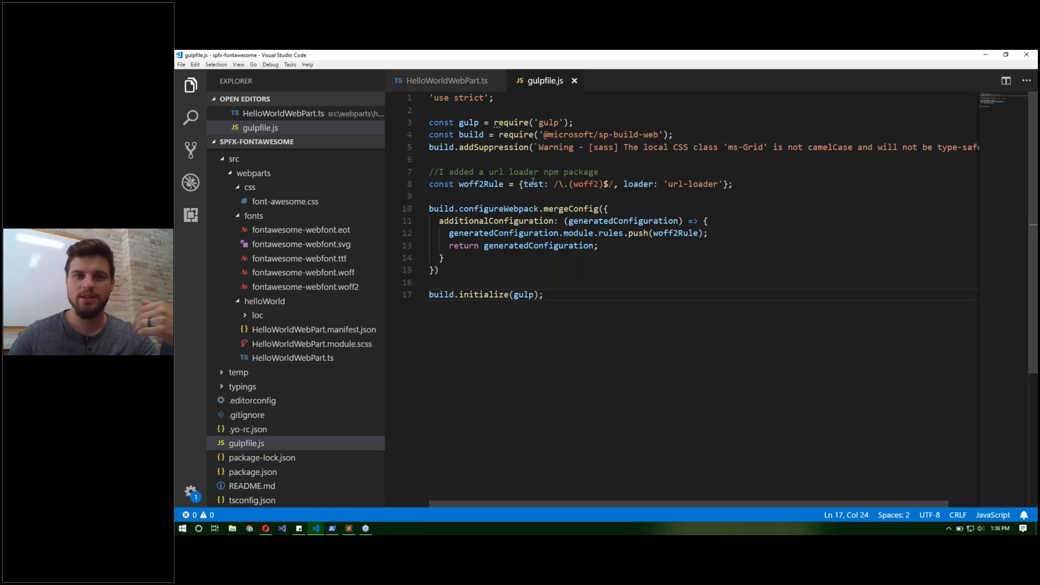
pyautogui.doubleClick(638, 185)
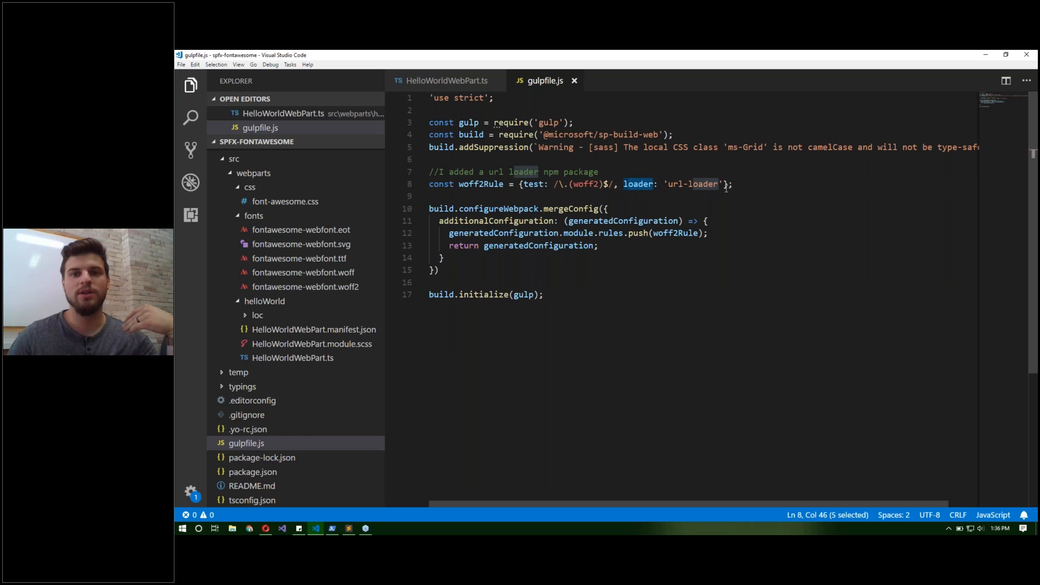